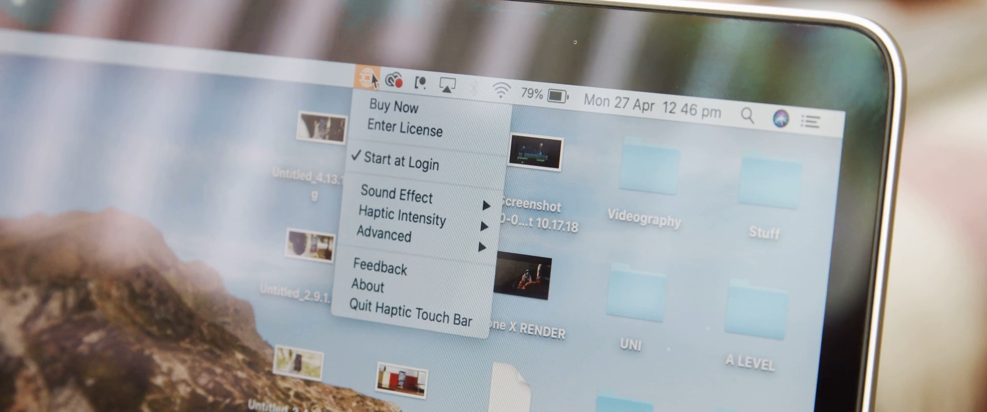
mouse_move(413, 220)
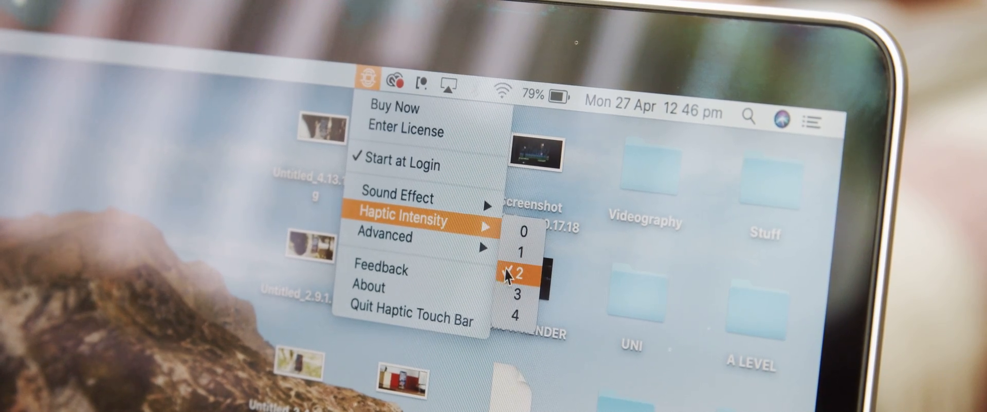
- Set the Haptic Touch Bar feedback intensity to level 2
left_click(521, 275)
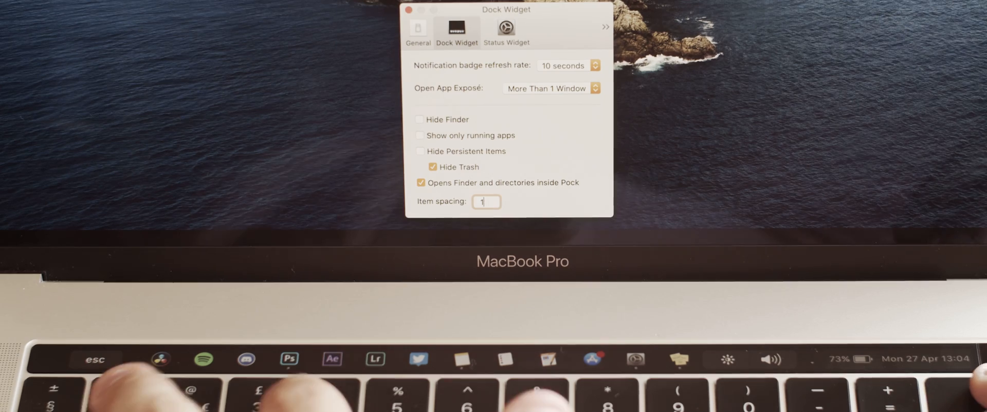
- Set the Pock Dock Widget item spacing to 18
type("18")
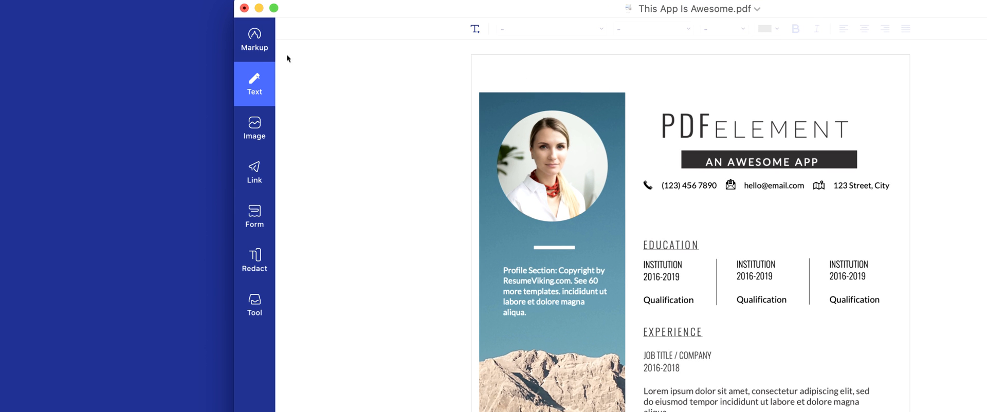
mouse_move(288, 310)
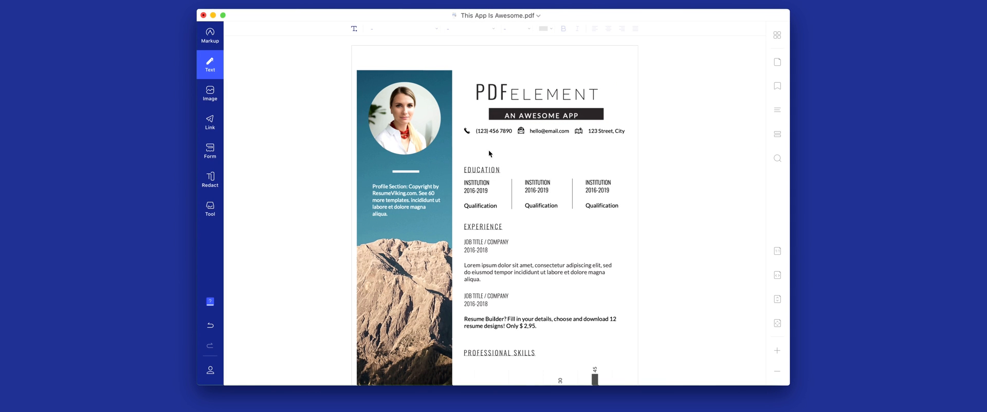
- Begin editing the resume text with the Text tool
left_click(482, 170)
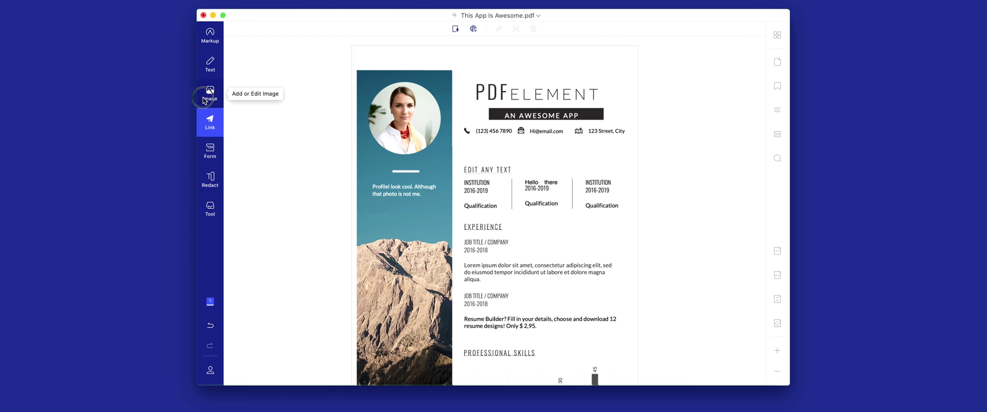
- Extract the circular portrait and save it as a PNG on the Desktop
left_click(210, 94)
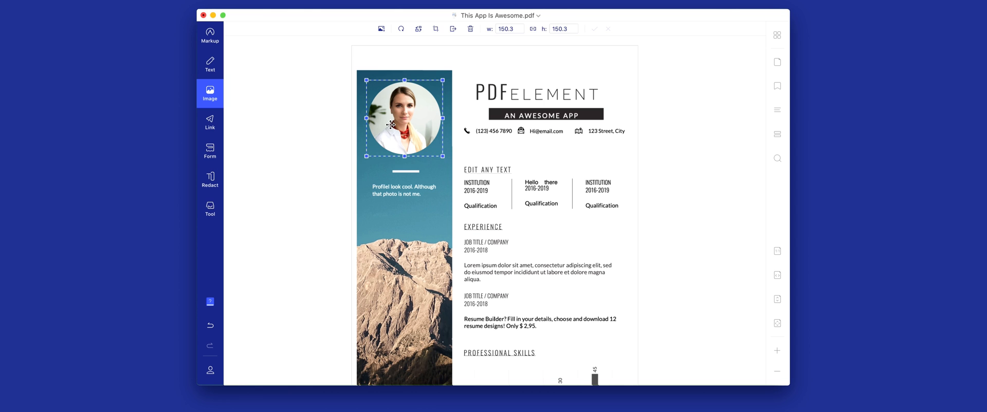
left_click(561, 63)
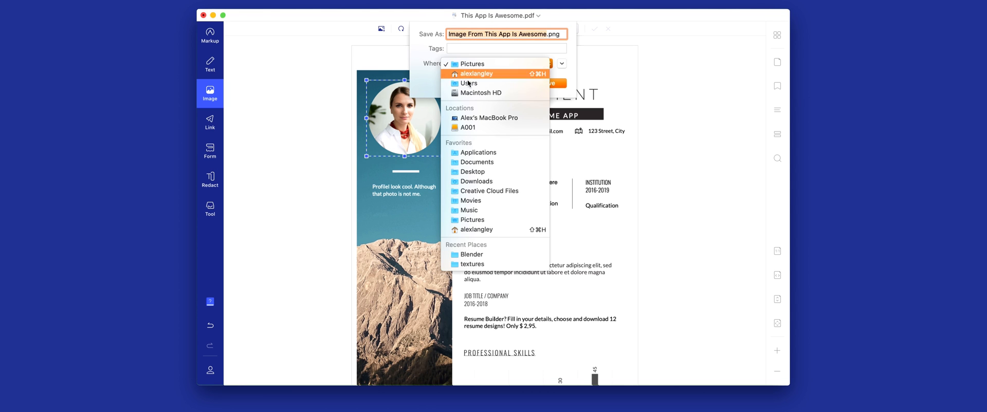
left_click(472, 171)
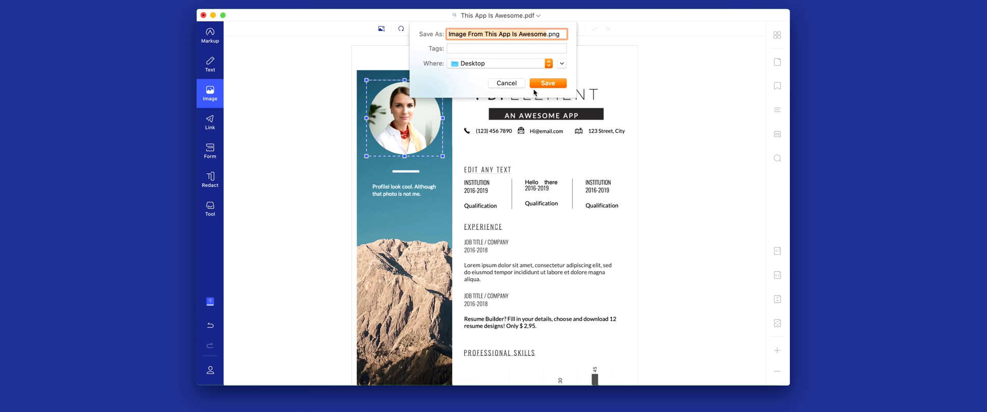
left_click(548, 82)
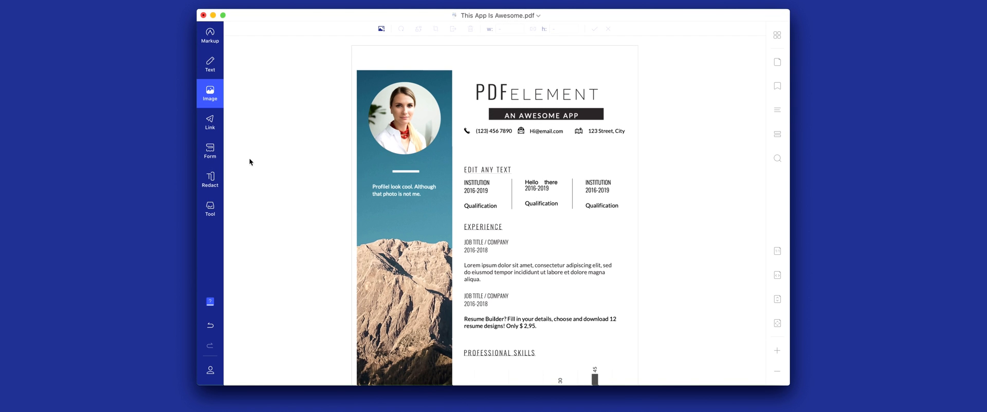
- Redact the EDIT ANY TEXT heading so it is blacked out
left_click(210, 179)
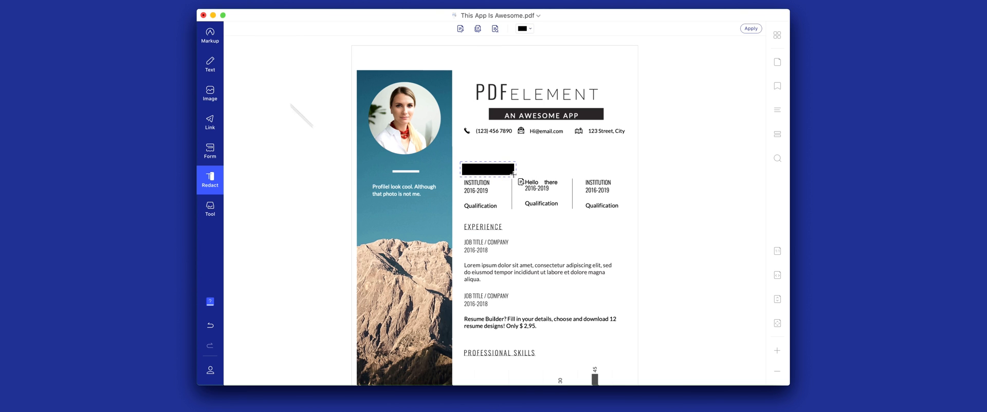
left_click(209, 33)
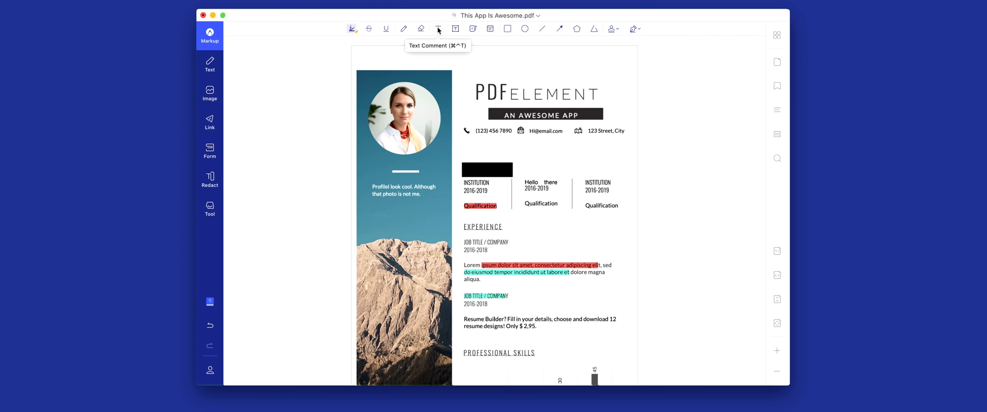
- Place a text comment box beside the first Job Title under Experience
left_click(437, 29)
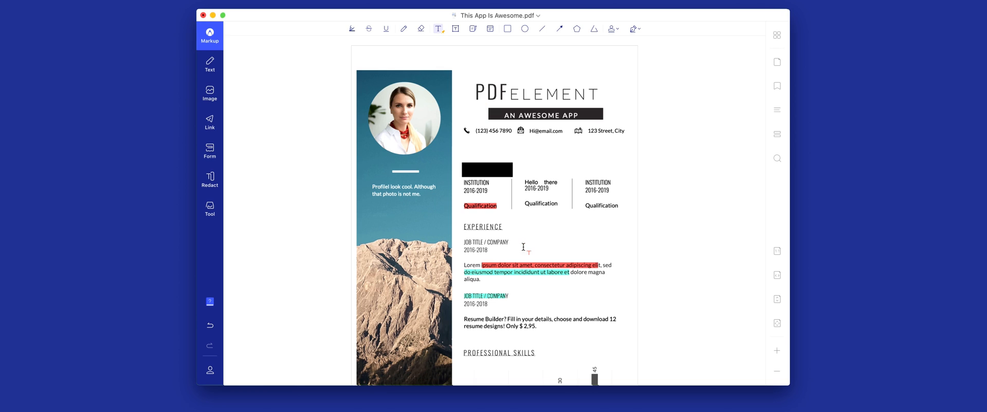
left_click(521, 240)
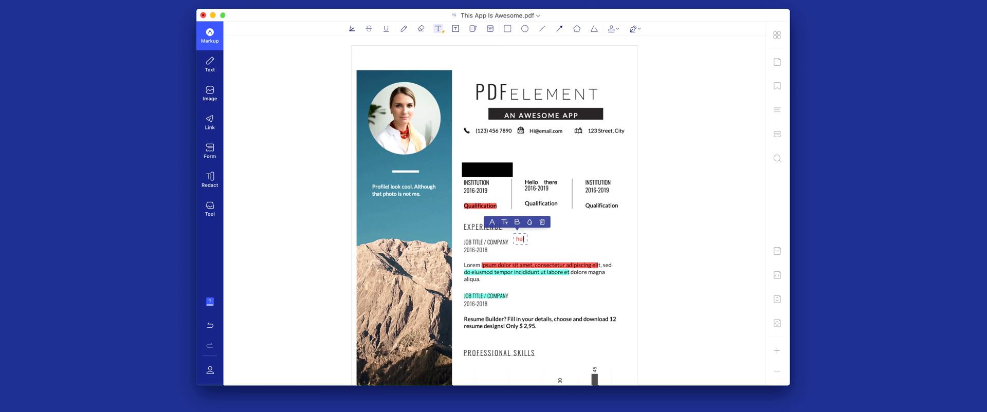